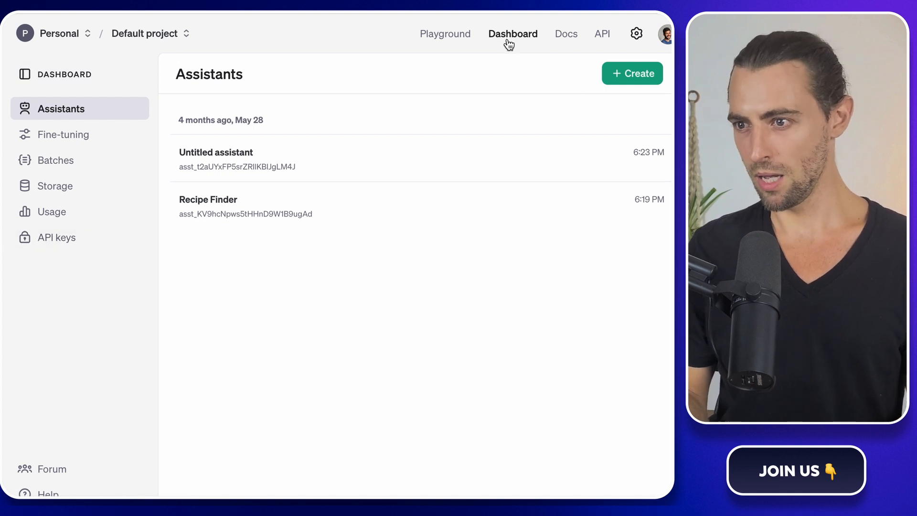
Go to the project's API keys page and begin naming a new key 'My Test K'
left_click(56, 237)
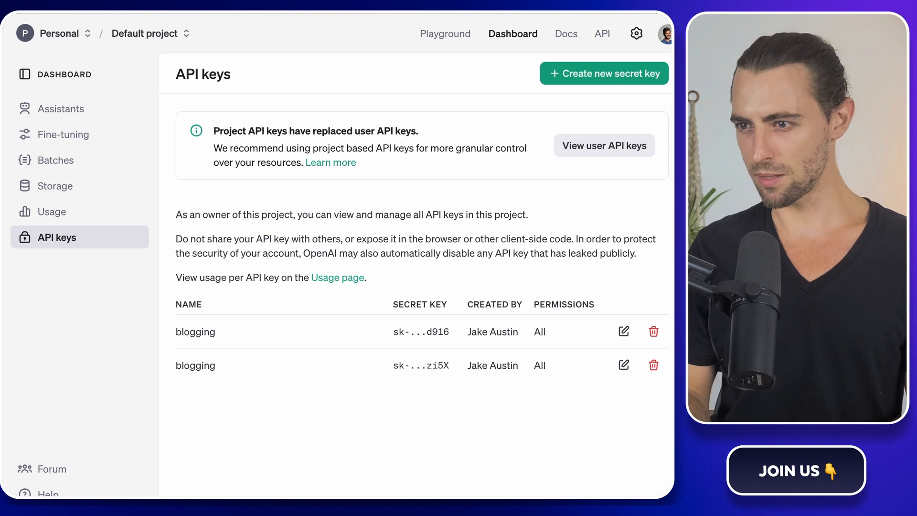
type("My Test K")
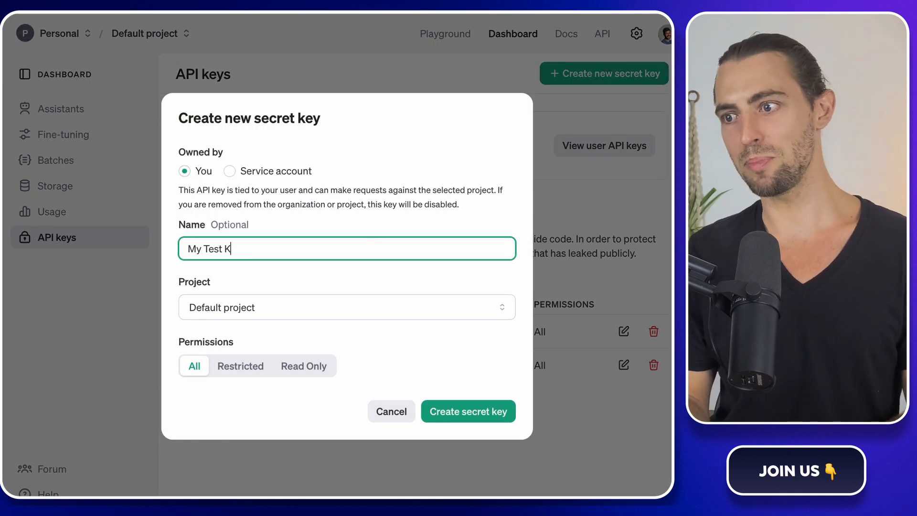
Create the secret key with full permissions in the Default project and copy its value
left_click(468, 411)
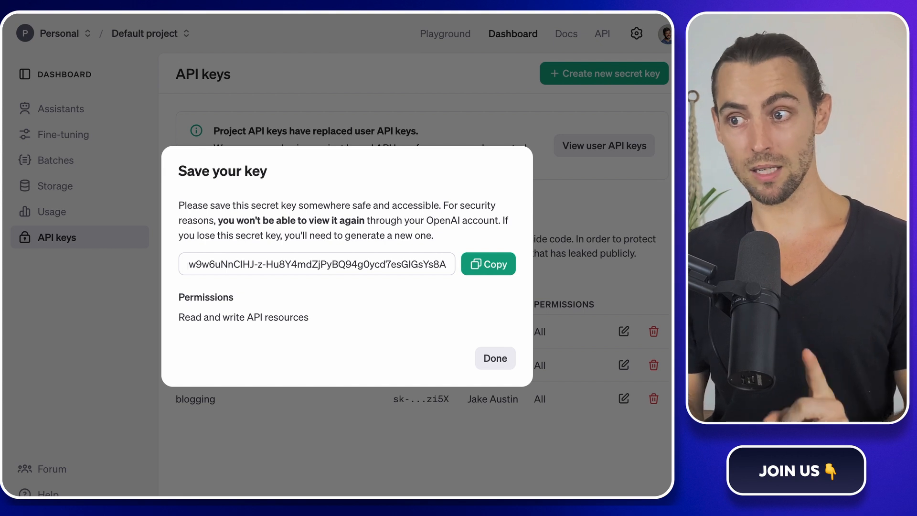
left_click(488, 264)
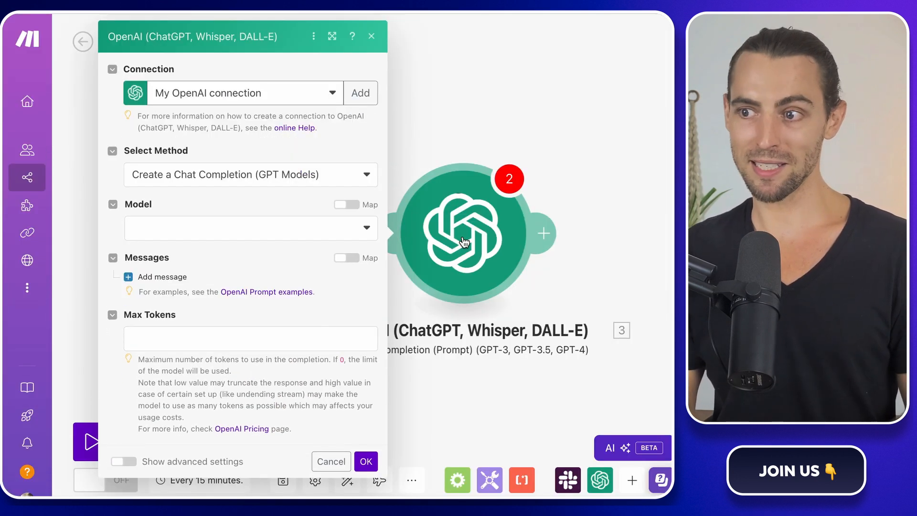
mouse_move(317, 146)
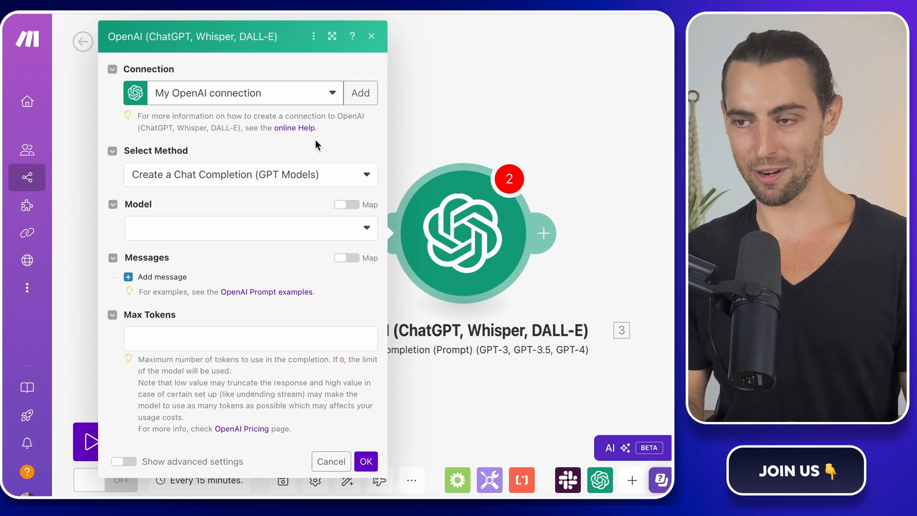
mouse_move(302, 95)
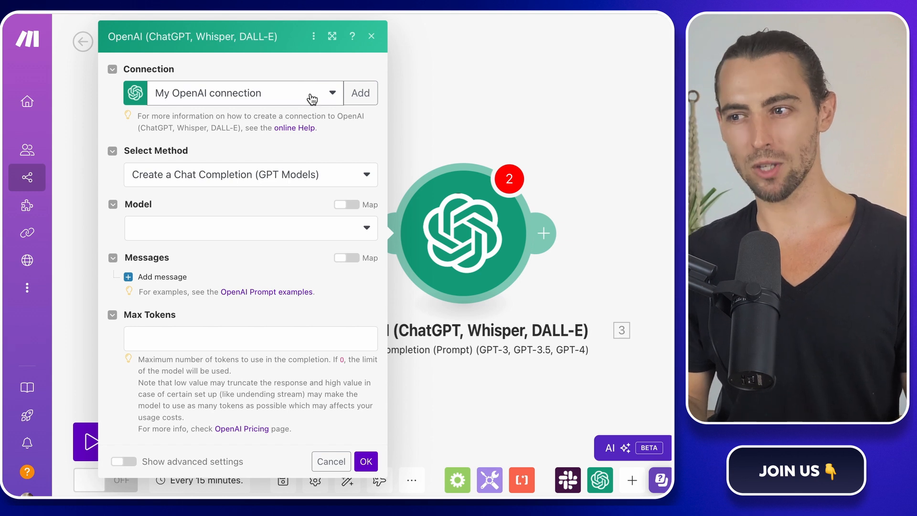
Add a new OpenAI connection in the module and paste the copied secret key as its API key
left_click(360, 93)
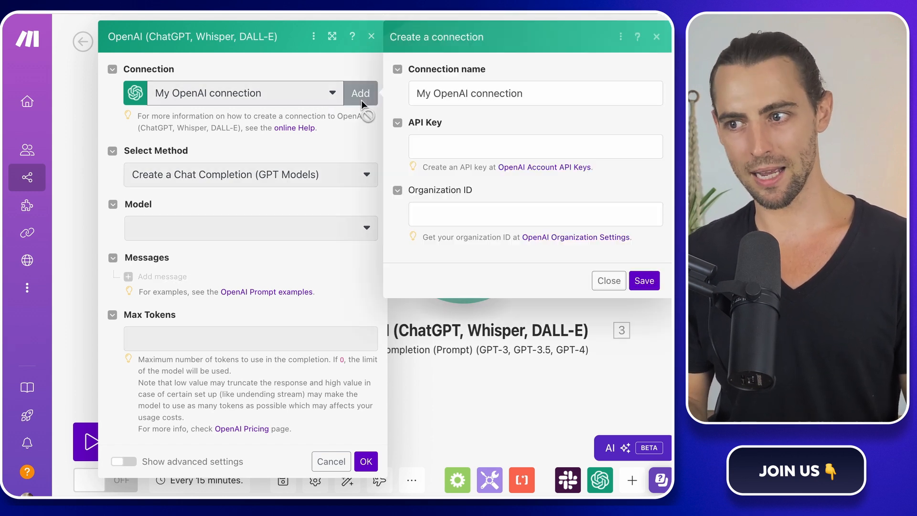
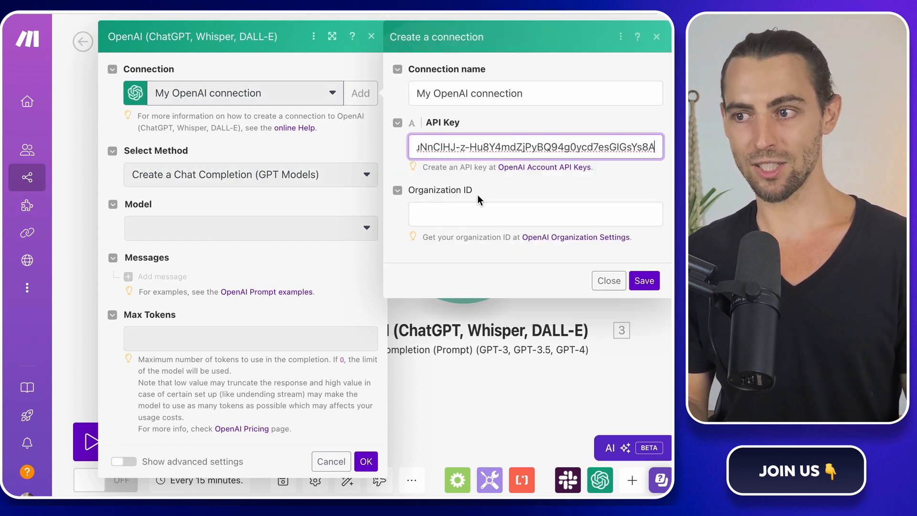